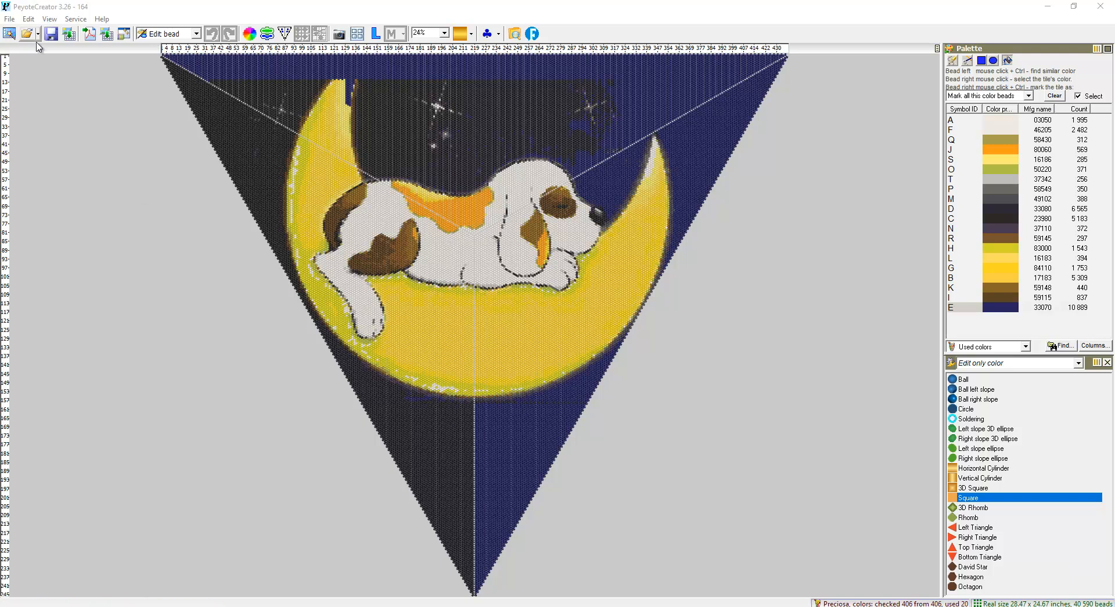
Close the puppy-on-moon design from the File menu to start a new project.
{"action": "left_click", "coordinate": [10, 18]}
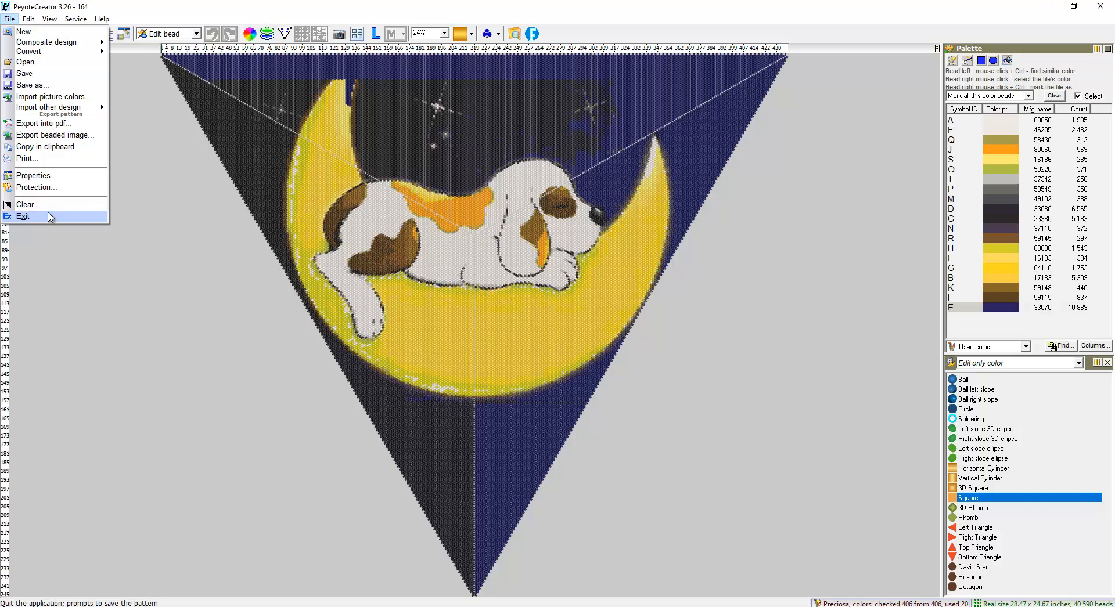
{"action": "left_click", "coordinate": [25, 204]}
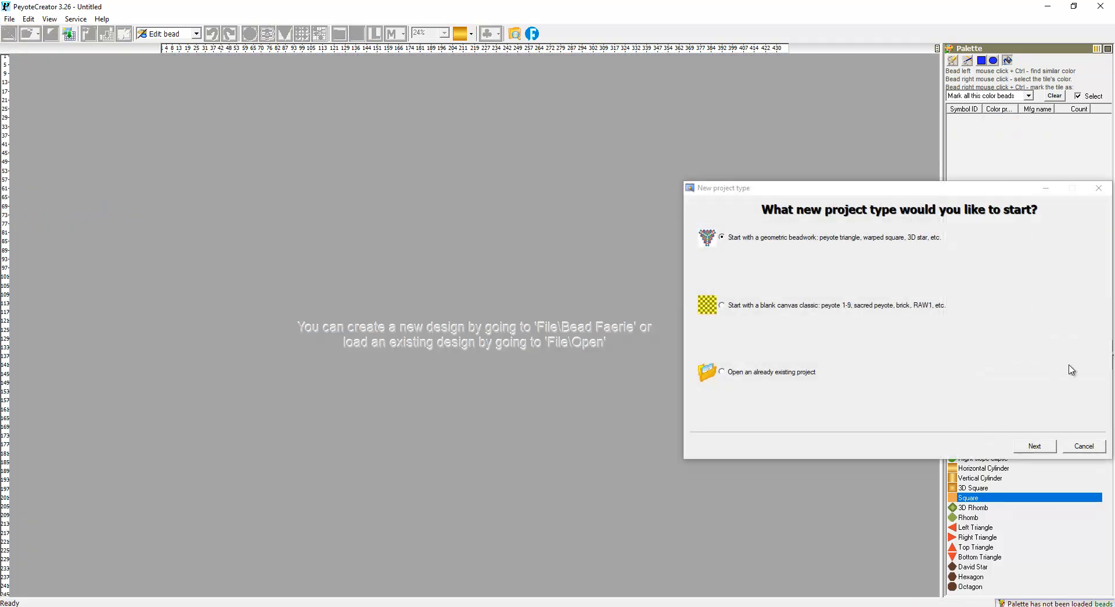
Create a blank geometric Peyote triangle design of 108 rows nicknamed 108 with the default palette.
{"action": "left_click", "coordinate": [1033, 446]}
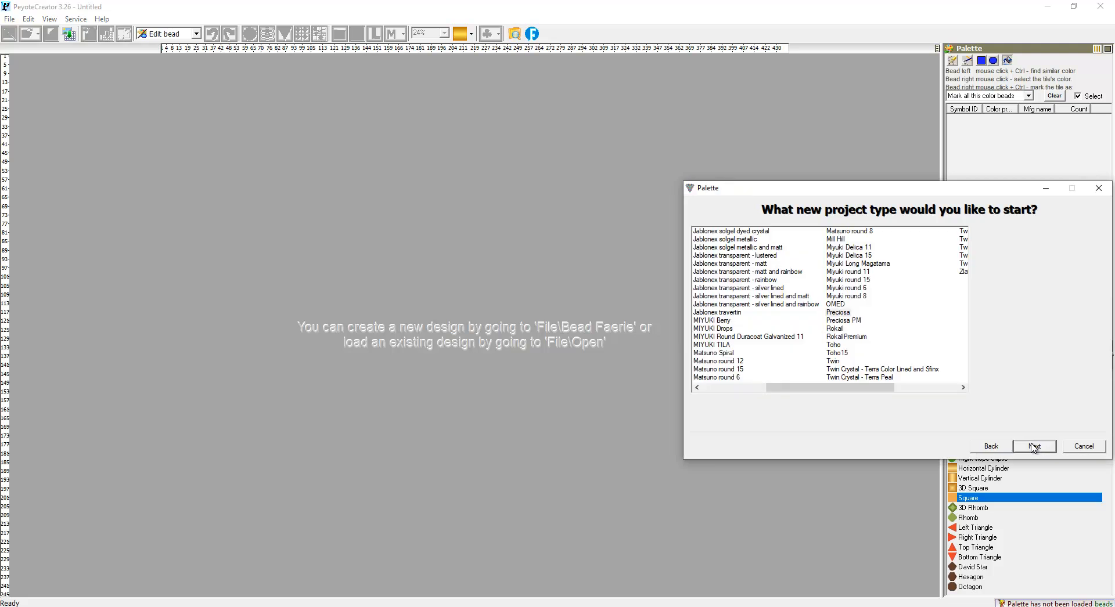
{"action": "left_click", "coordinate": [1034, 446]}
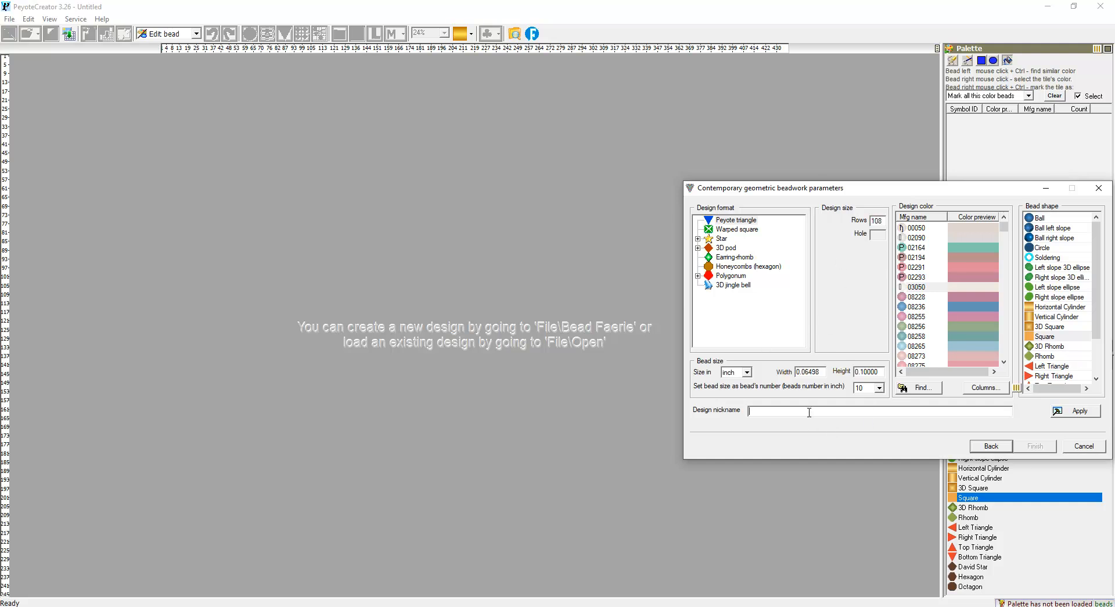
{"action": "type", "text": "108"}
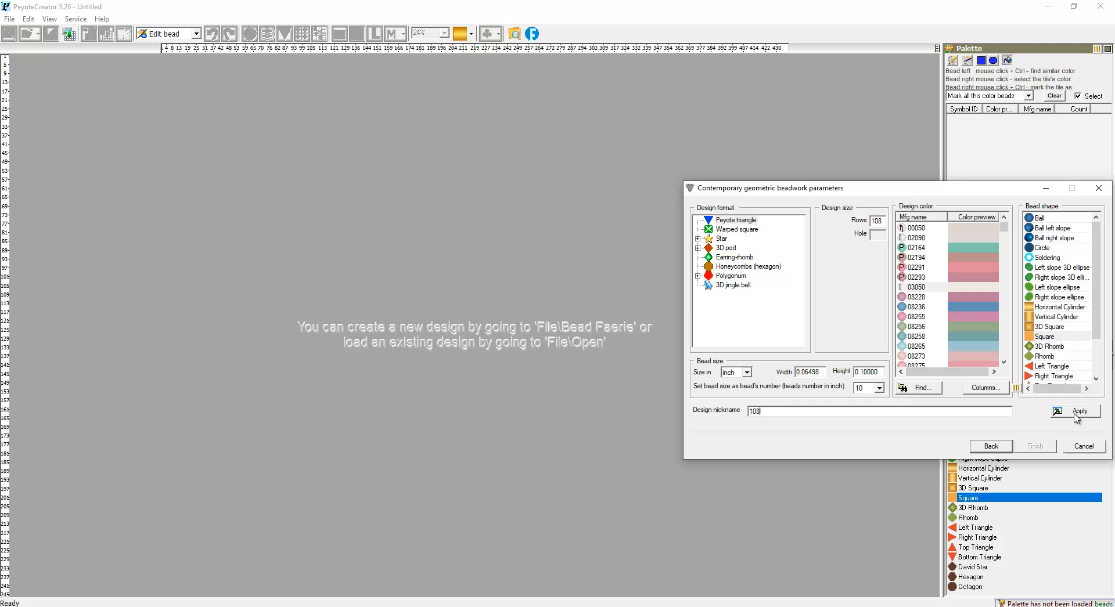
{"action": "left_click", "coordinate": [1078, 411]}
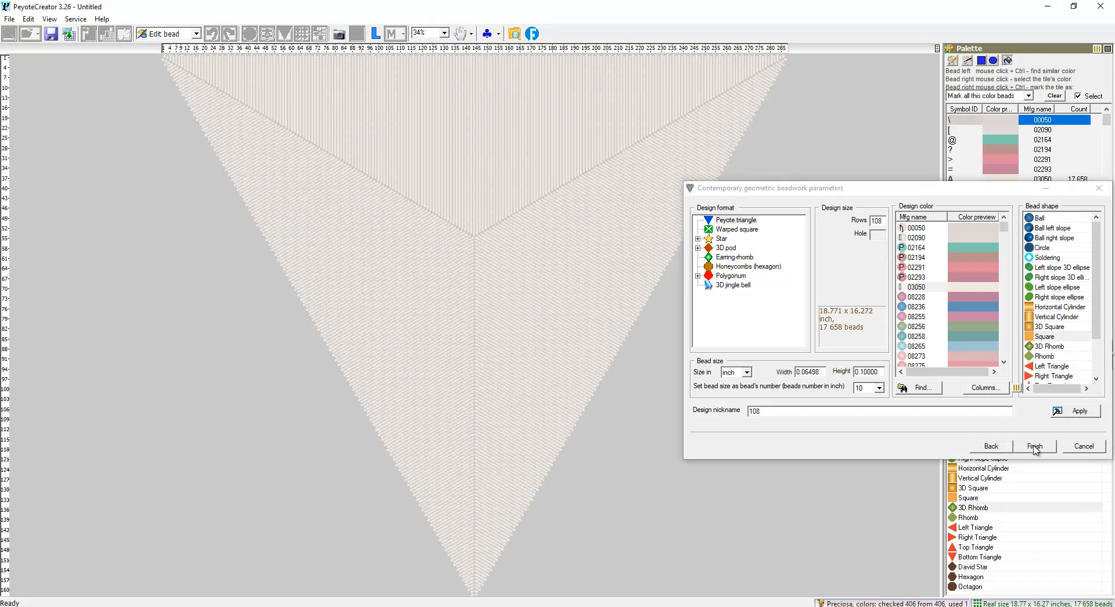
{"action": "left_click", "coordinate": [1033, 447]}
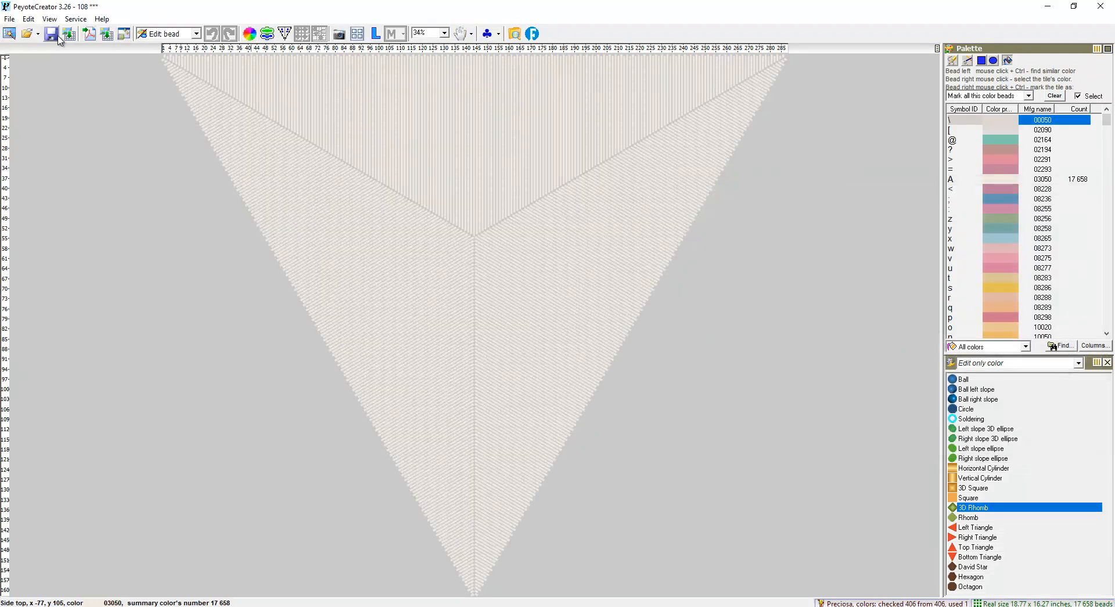
Import the puppy-on-moon picture's colours into the triangle, converted to 12 bead colours.
{"action": "left_click", "coordinate": [10, 18]}
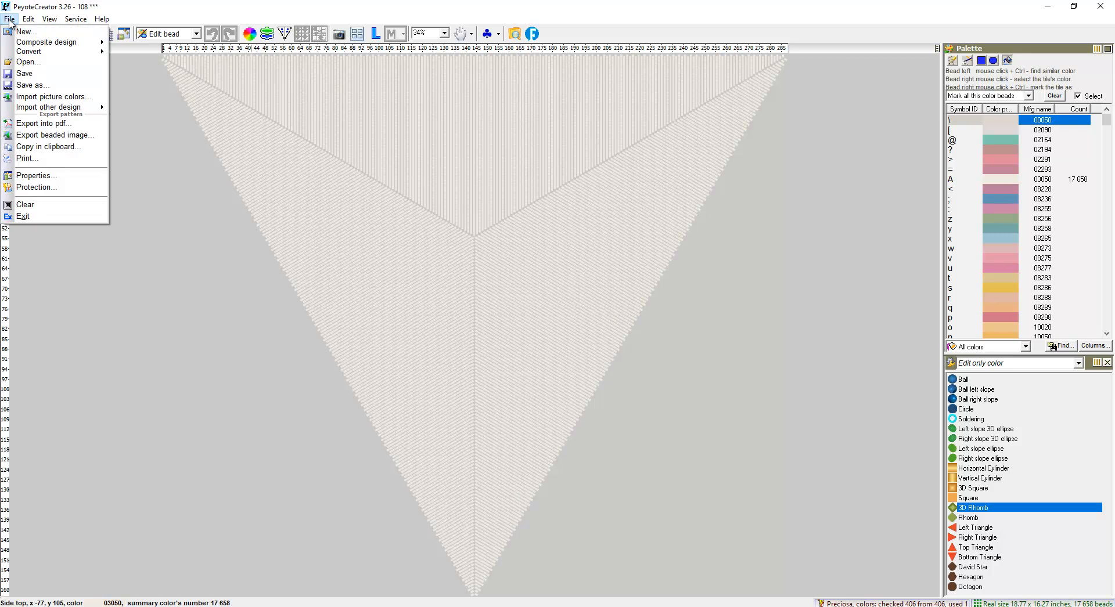
{"action": "left_click", "coordinate": [54, 96]}
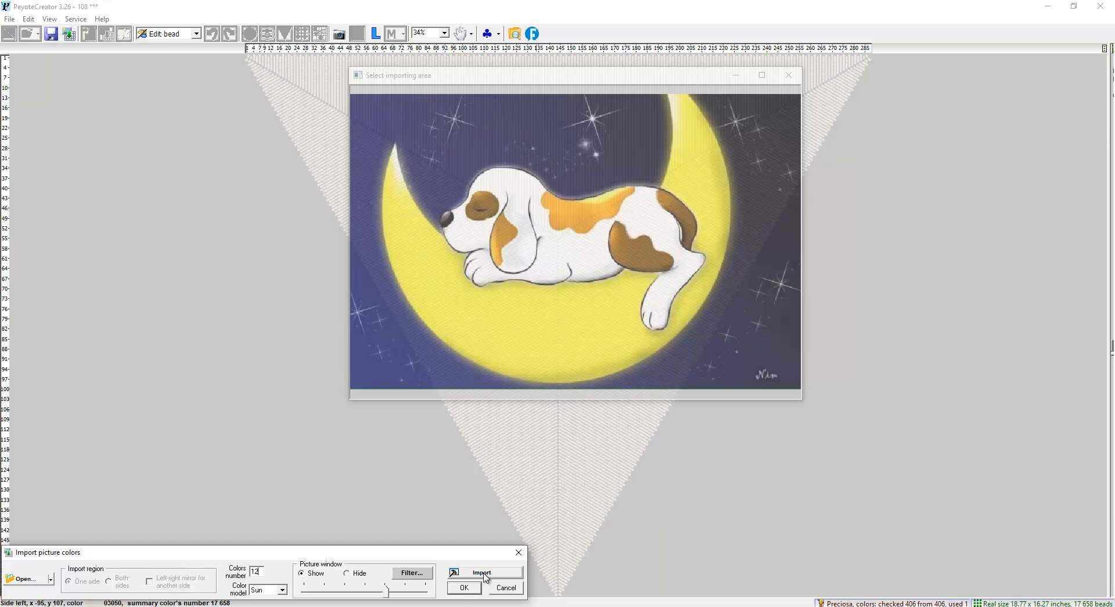
{"action": "left_click", "coordinate": [481, 574]}
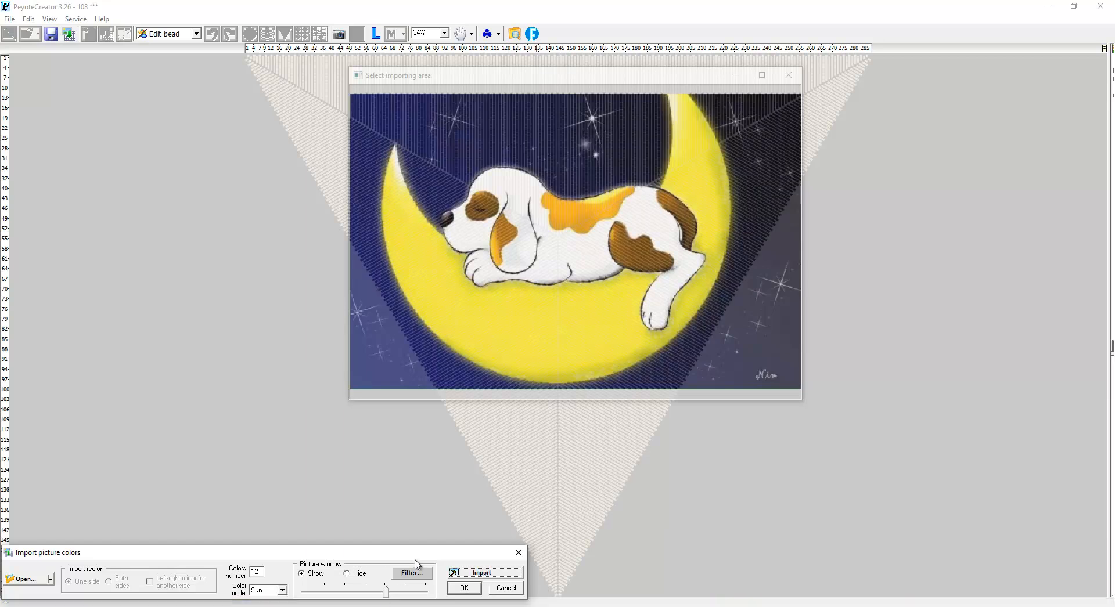
{"action": "left_click", "coordinate": [347, 574]}
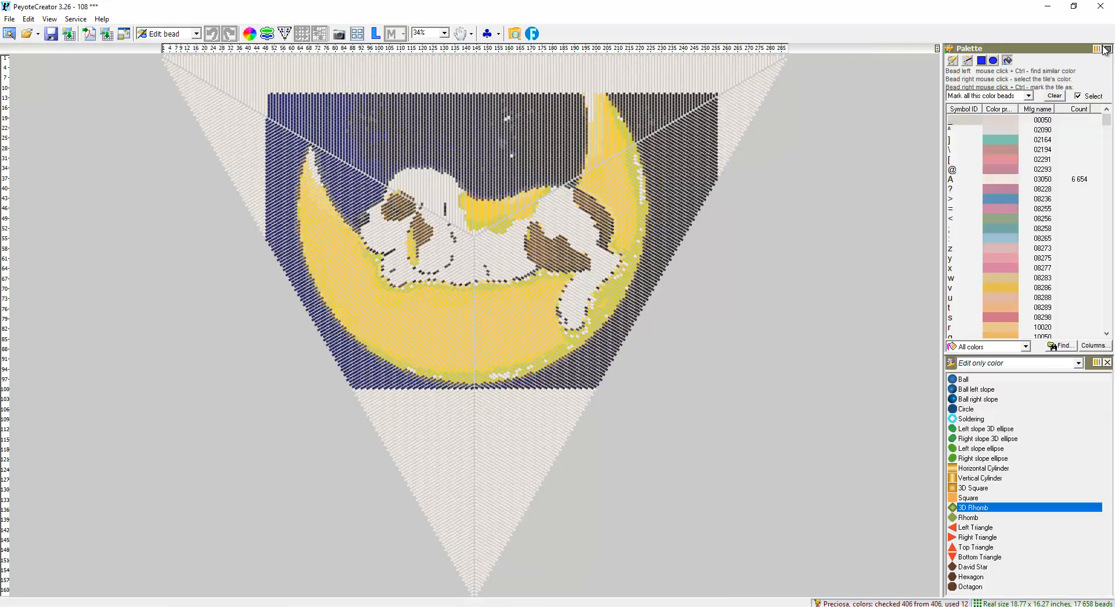
{"action": "mouse_move", "coordinate": [515, 427]}
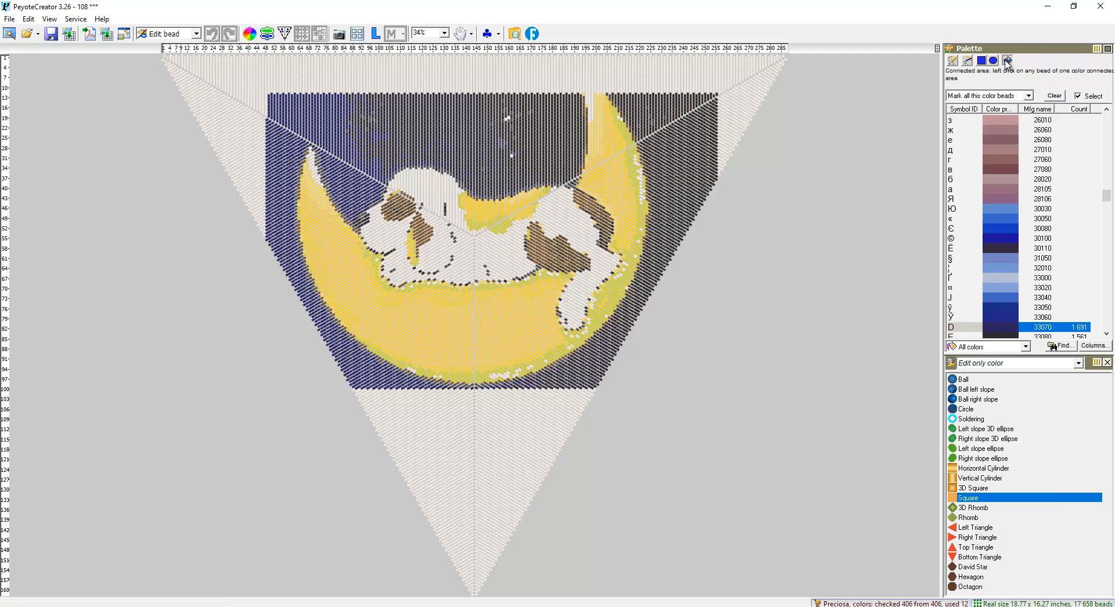
Fill the empty lower-left area with dark blue 33070 and the lower-right with navy 33080.
{"action": "left_click", "coordinate": [407, 423]}
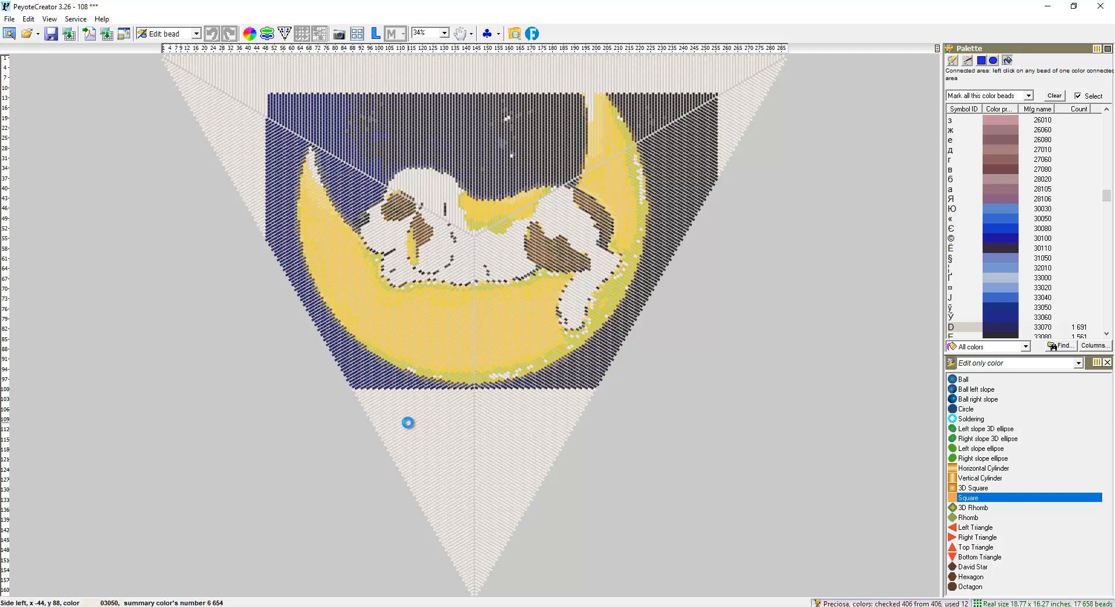
{"action": "left_click", "coordinate": [409, 423]}
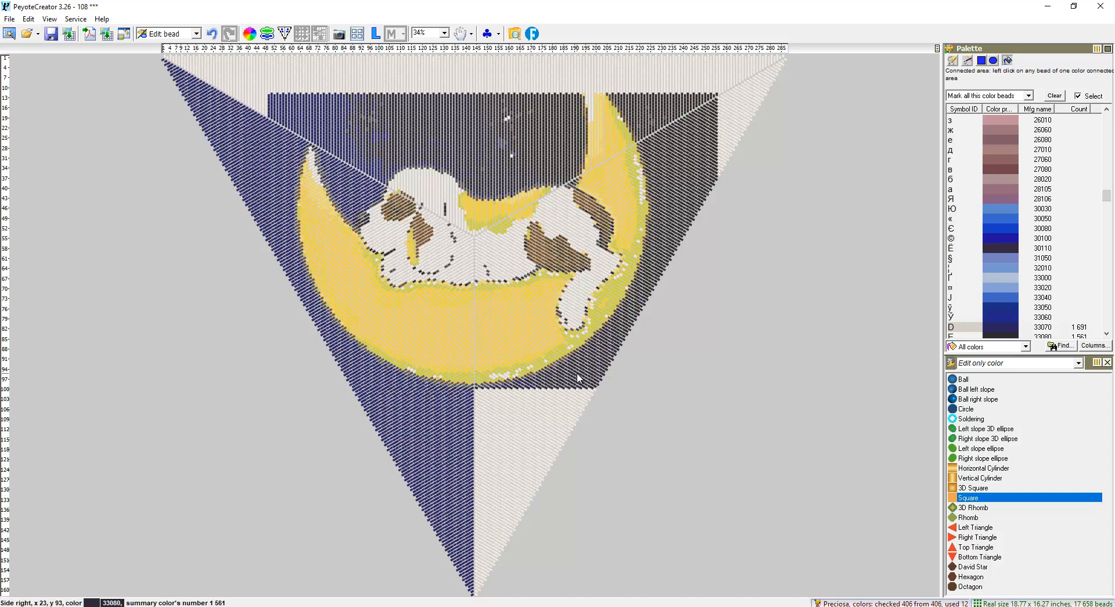
{"action": "left_click", "coordinate": [538, 419]}
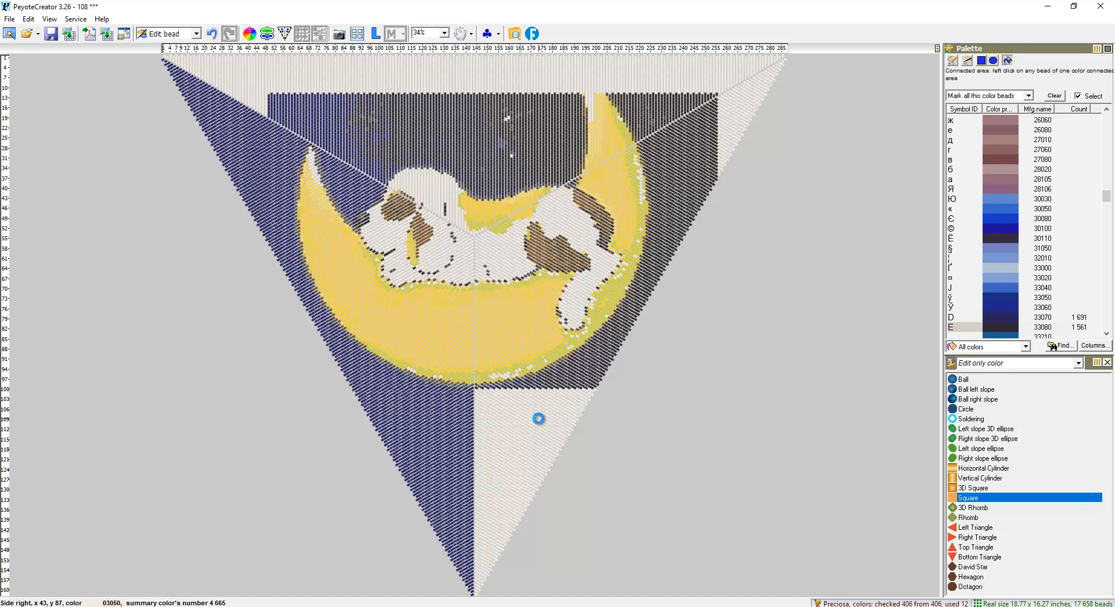
{"action": "left_click", "coordinate": [537, 419]}
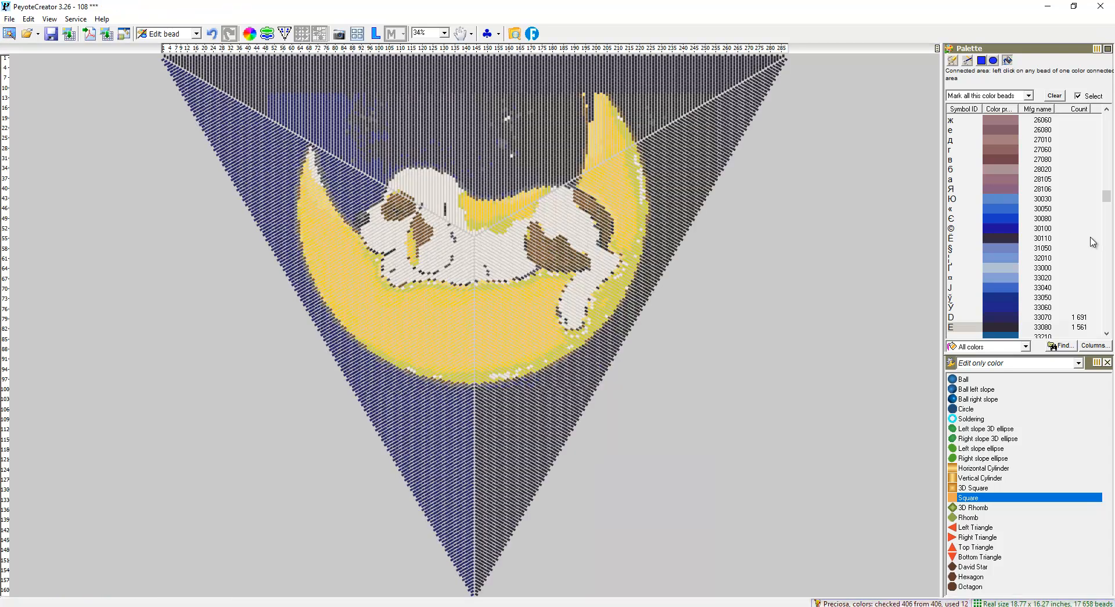
{"action": "mouse_move", "coordinate": [1022, 362]}
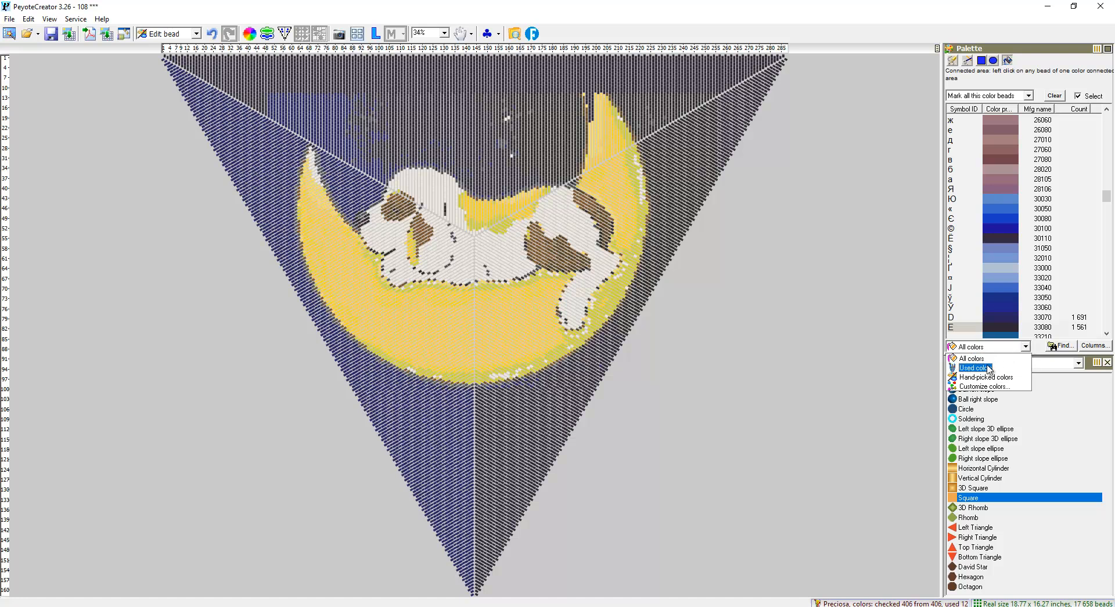
Switch the palette from All colors to Used colors, listing the 12 colours with bead counts.
{"action": "left_click", "coordinate": [974, 368]}
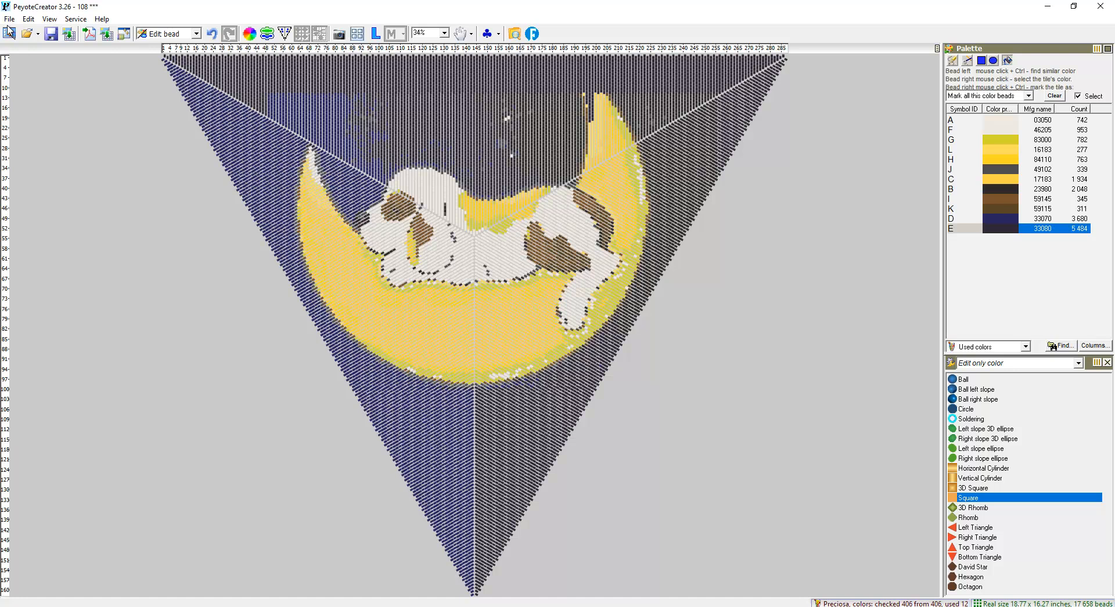
{"action": "left_click", "coordinate": [10, 18]}
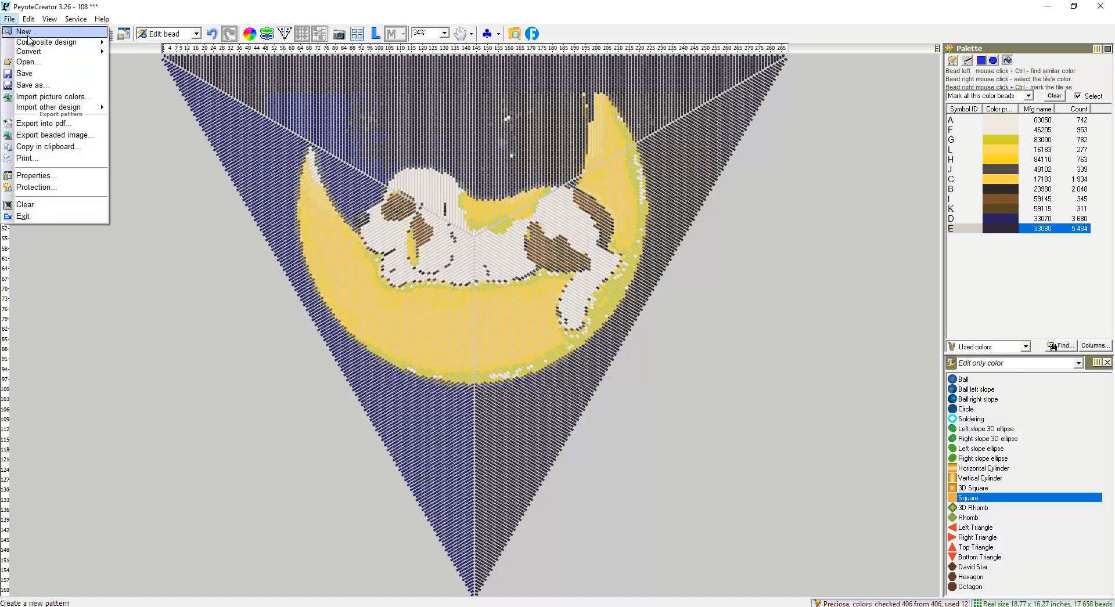
{"action": "left_click", "coordinate": [28, 20]}
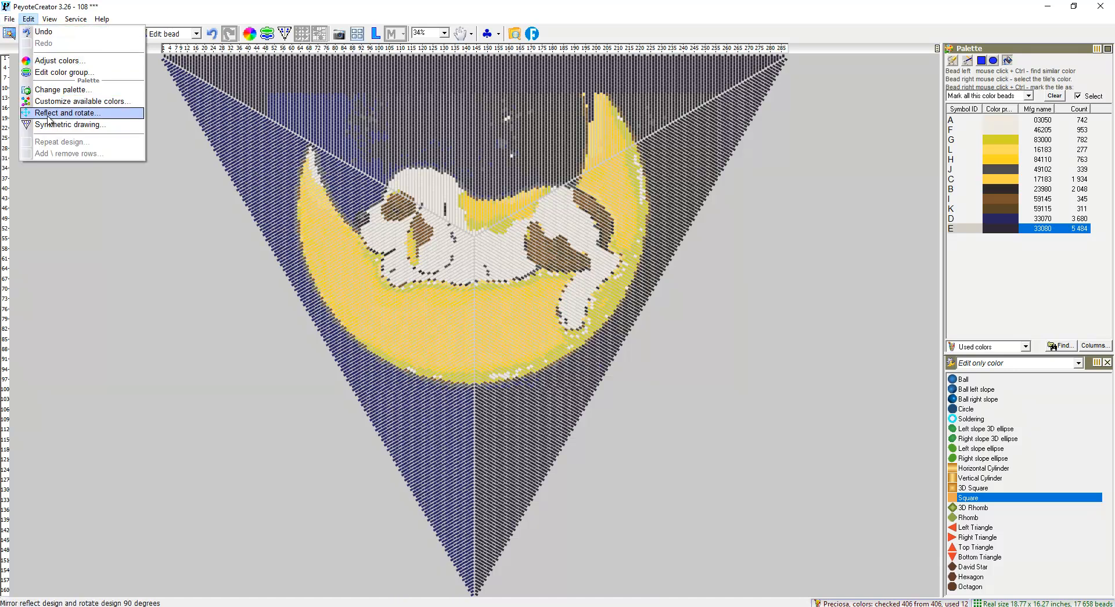
{"action": "left_click", "coordinate": [65, 113]}
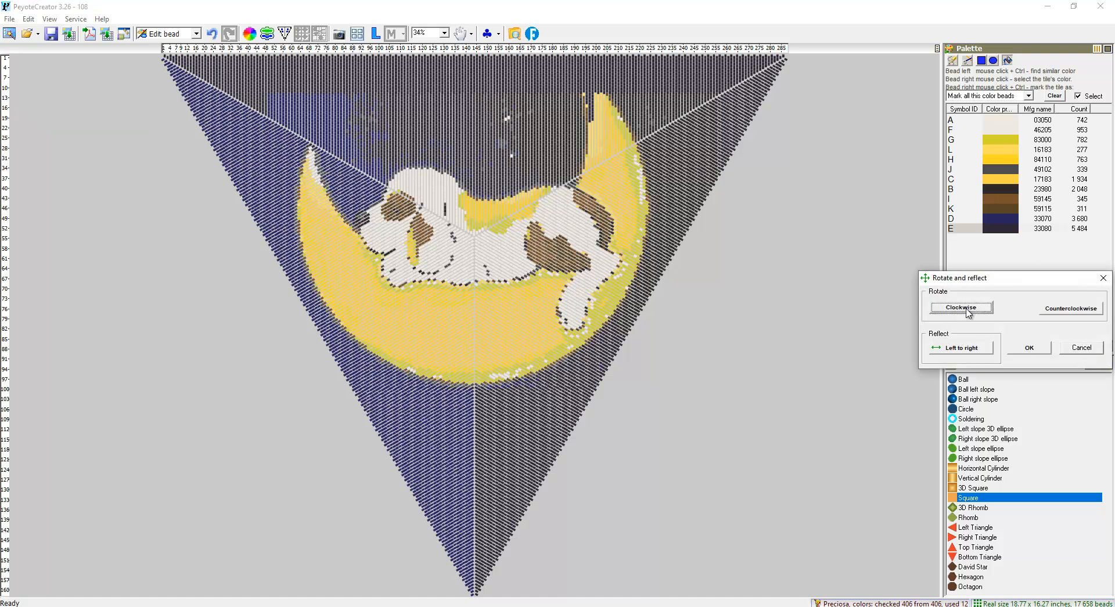
{"action": "left_click", "coordinate": [961, 307]}
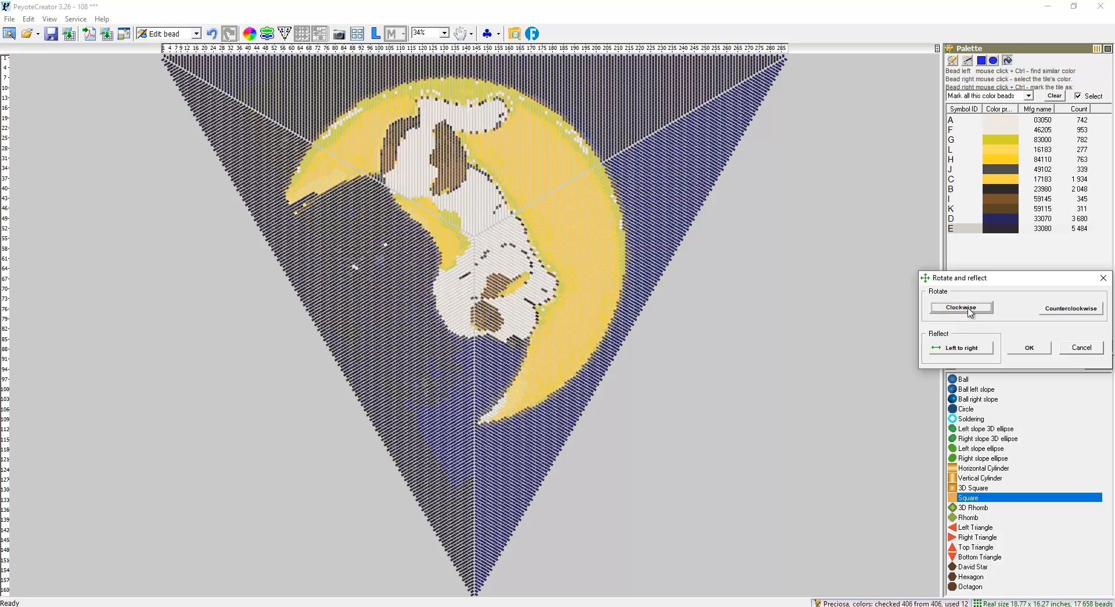
{"action": "left_click", "coordinate": [961, 308]}
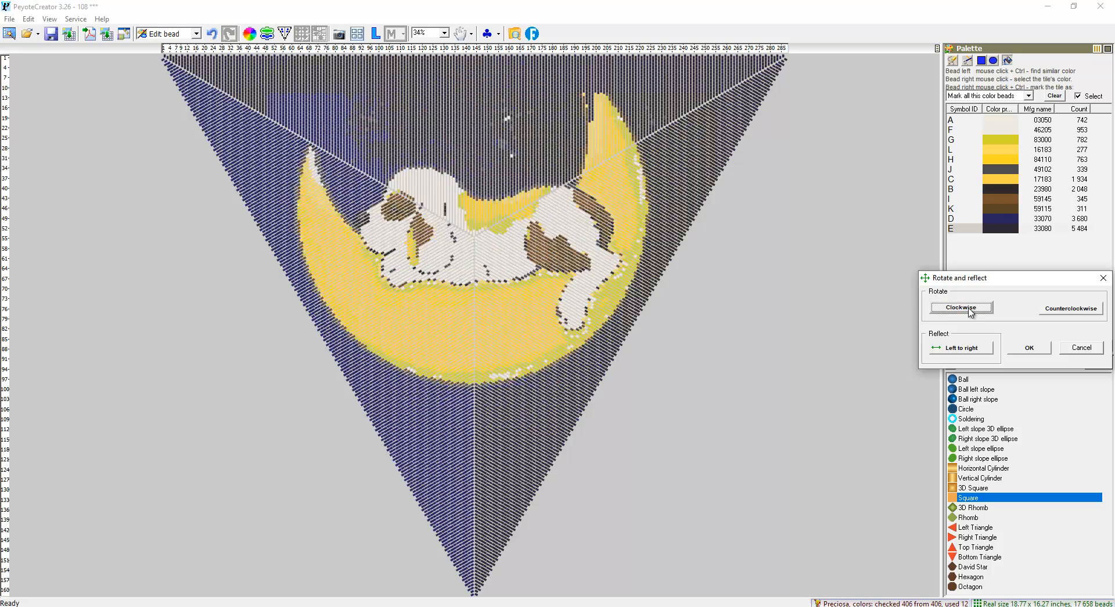
{"action": "left_click", "coordinate": [960, 347]}
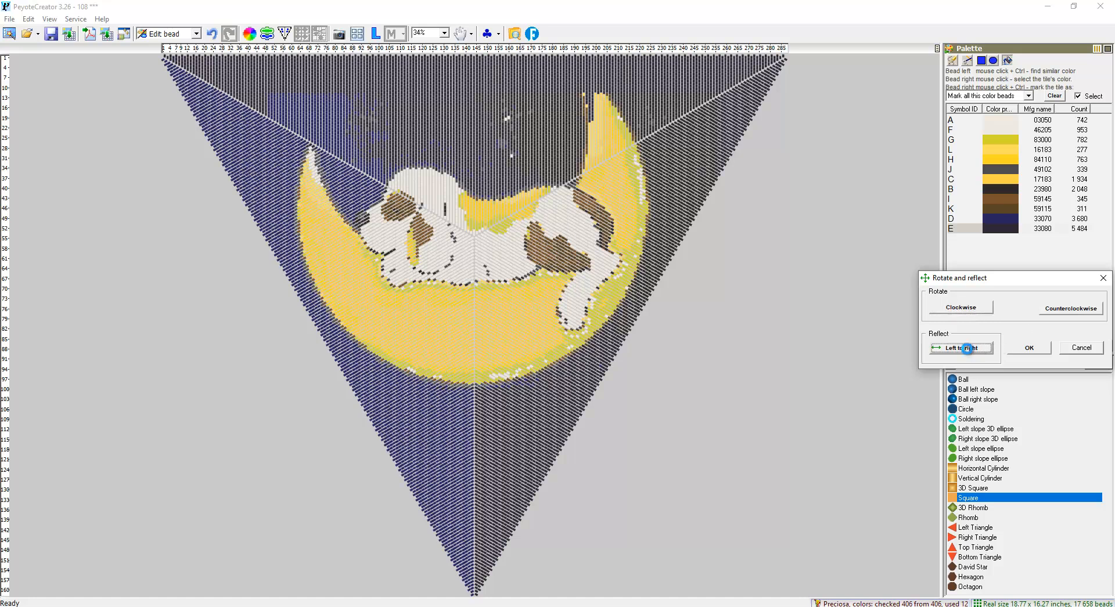
{"action": "left_click", "coordinate": [960, 347]}
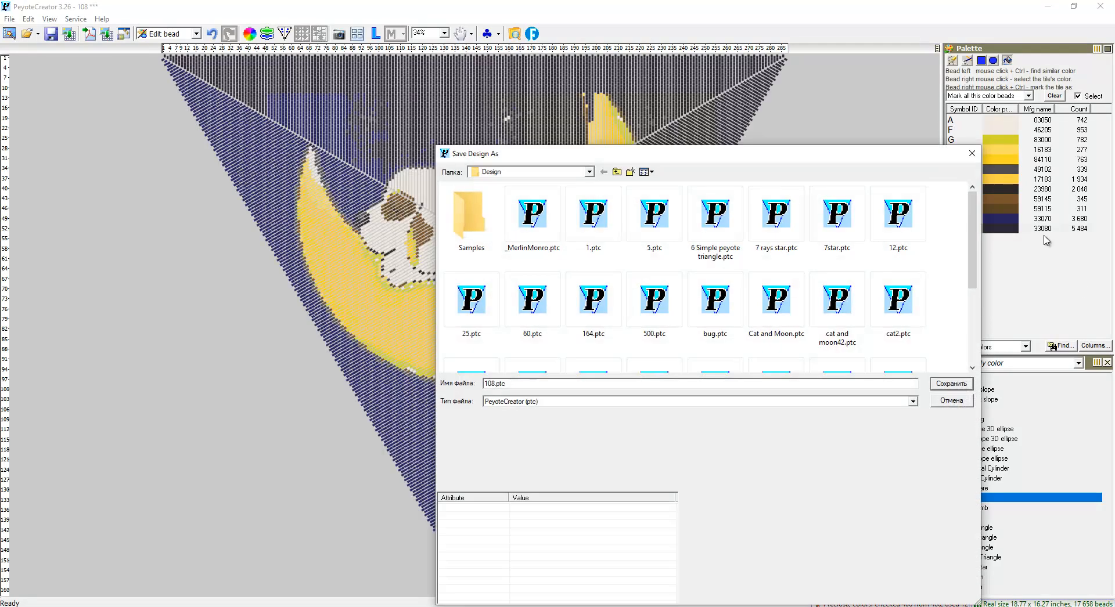
Save the puppy design as 108.ptc and open the _MerlinMonro.ptc star design.
{"action": "left_click", "coordinate": [951, 384]}
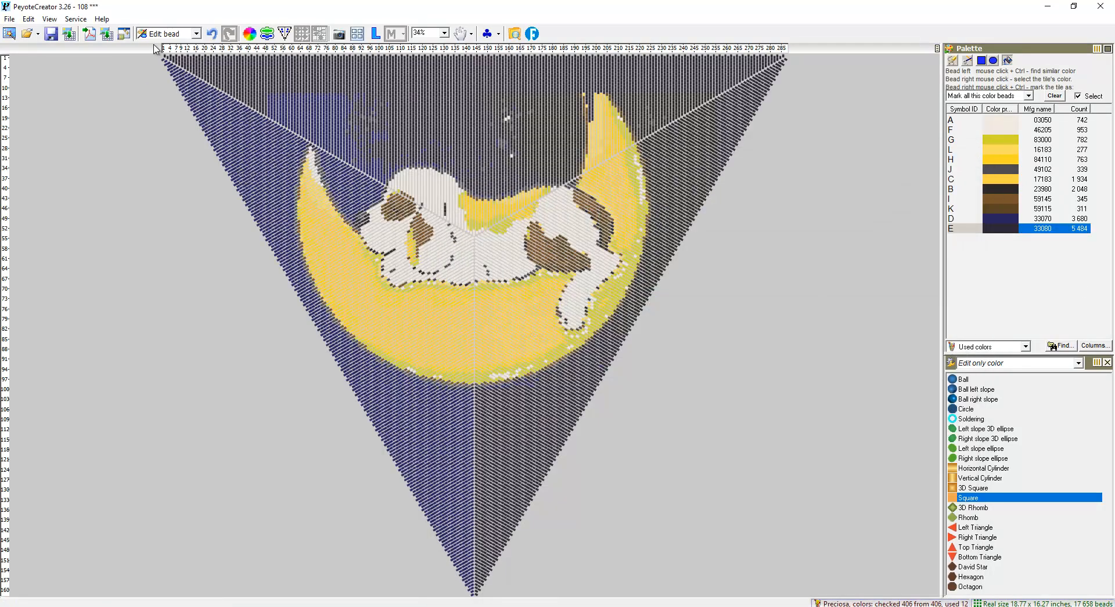
{"action": "left_click", "coordinate": [28, 33]}
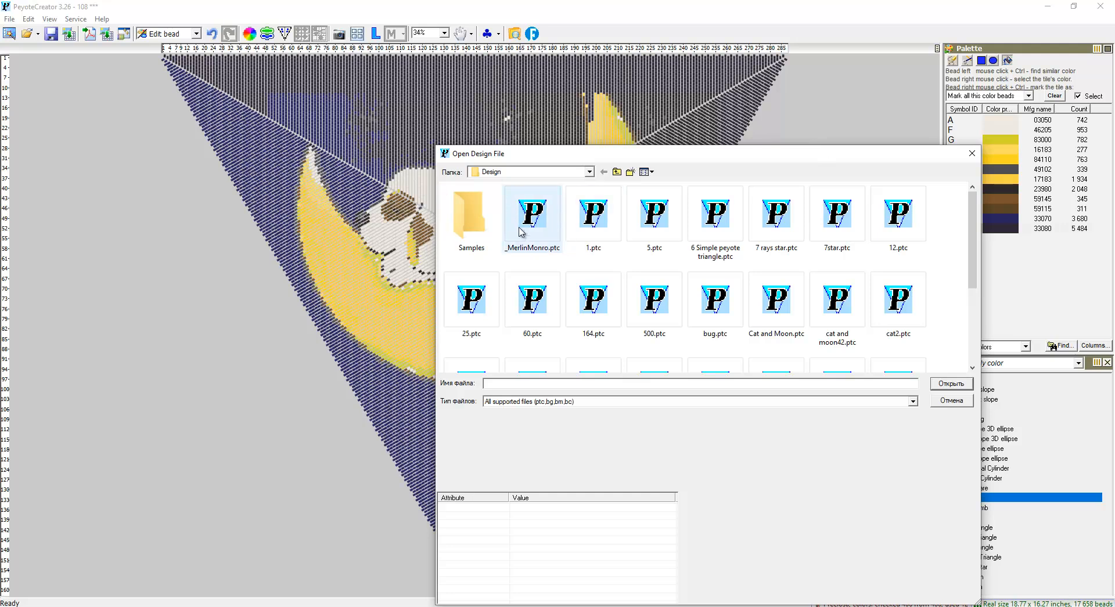
{"action": "left_click", "coordinate": [532, 211]}
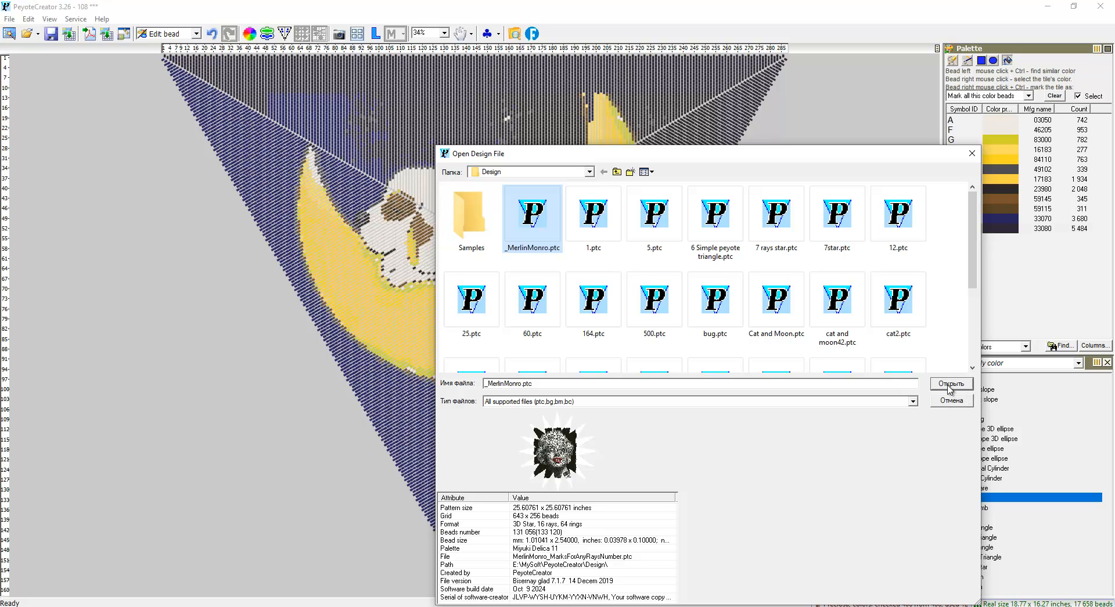
{"action": "left_click", "coordinate": [951, 385]}
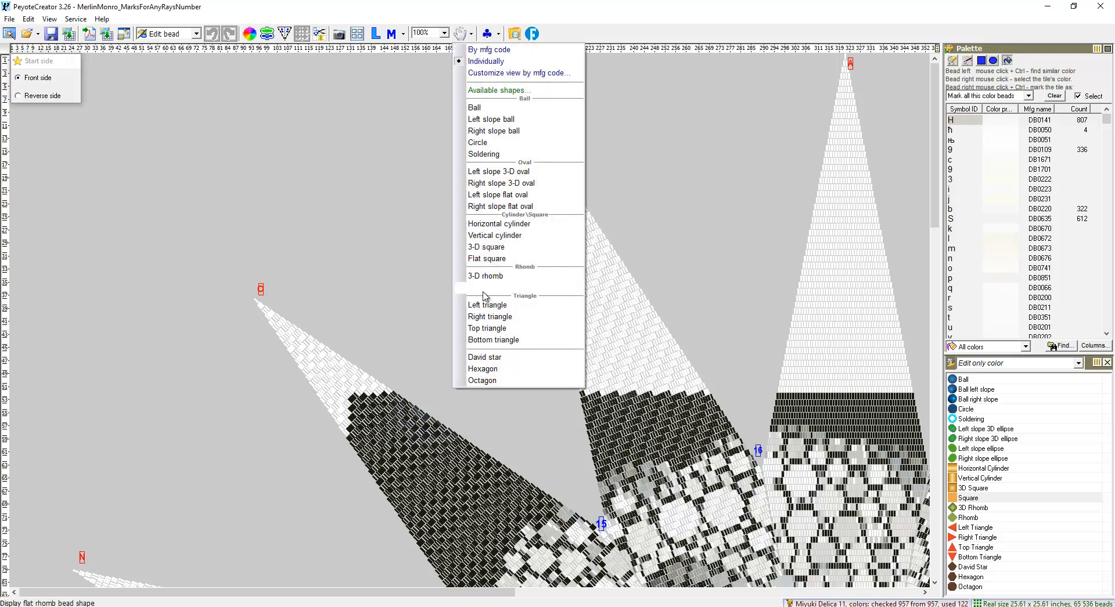
Set the zoom to Fit to window so the whole 16-ray star portrait is visible.
{"action": "left_click", "coordinate": [442, 32]}
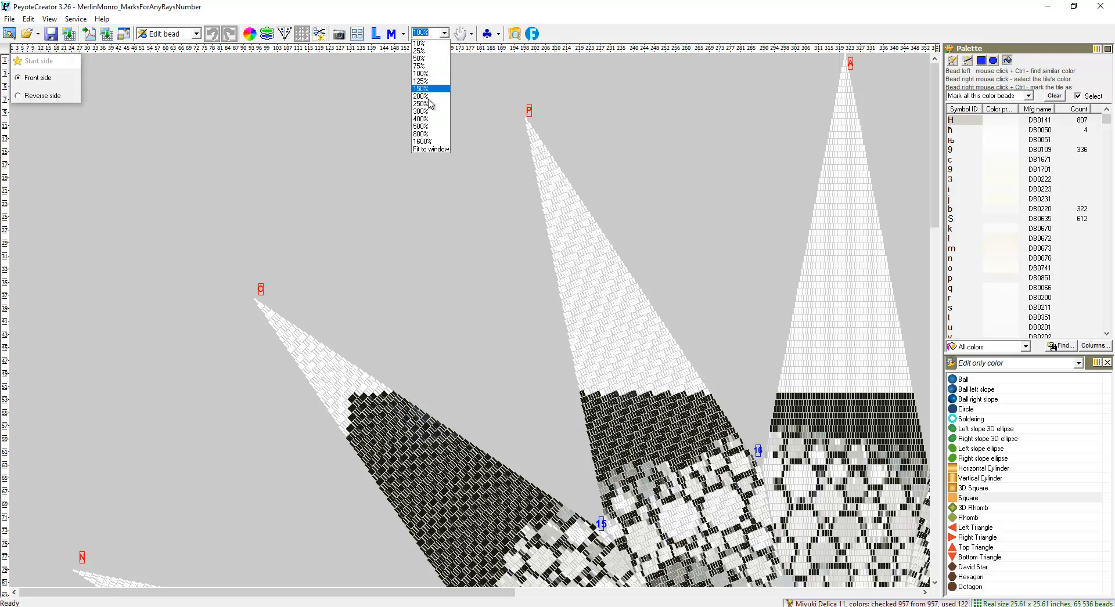
{"action": "left_click", "coordinate": [428, 150]}
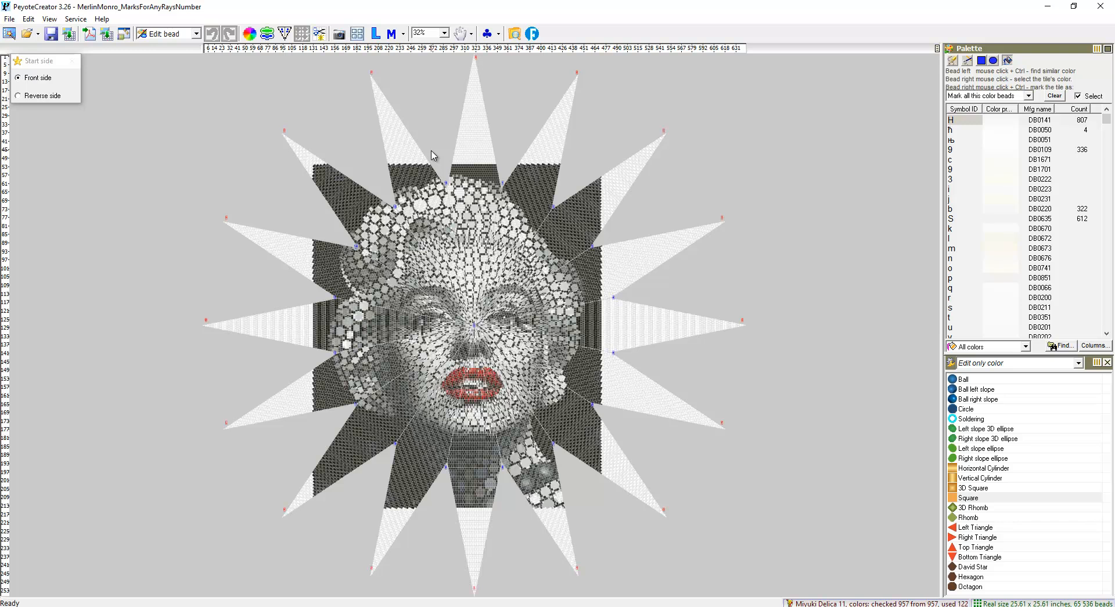
{"action": "mouse_move", "coordinate": [103, 4]}
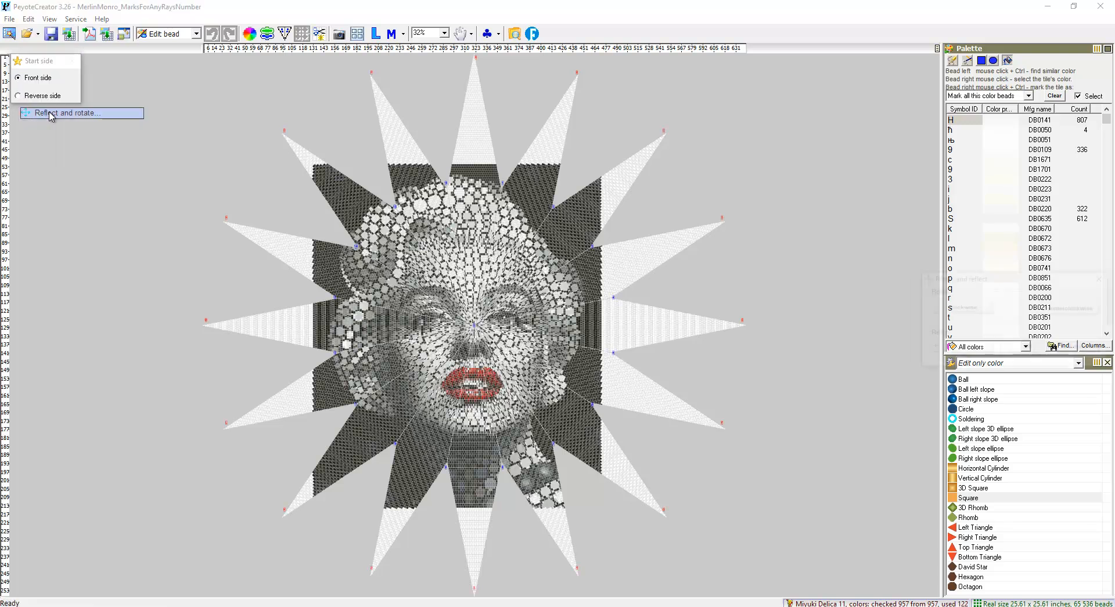
Rotate the star portrait clockwise three times via Reflect and rotate, tilting Marilyn's face.
{"action": "left_click", "coordinate": [67, 112]}
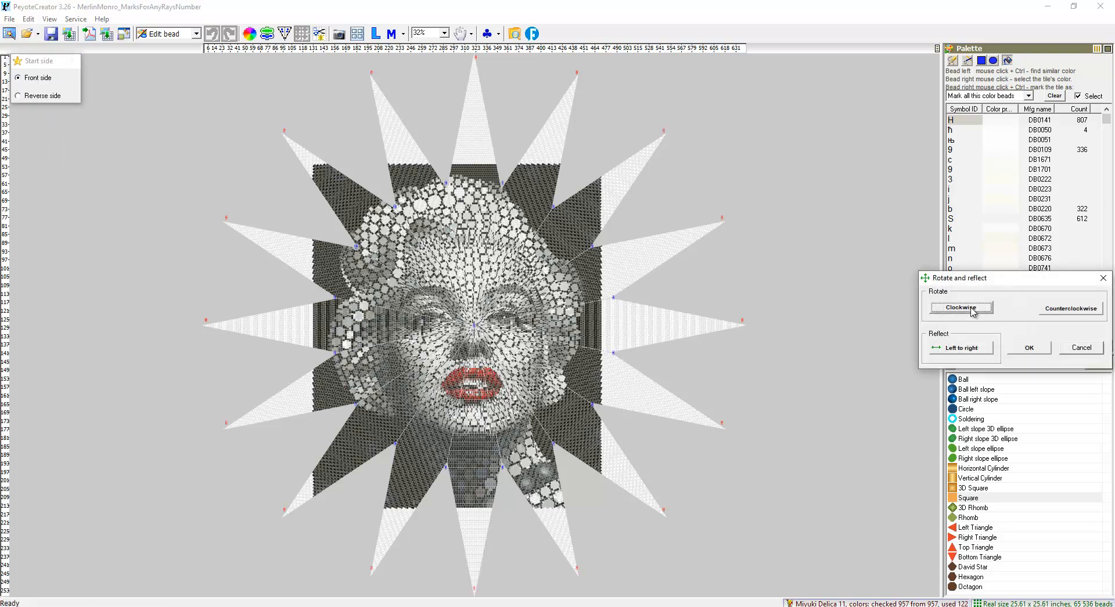
{"action": "left_click", "coordinate": [960, 308]}
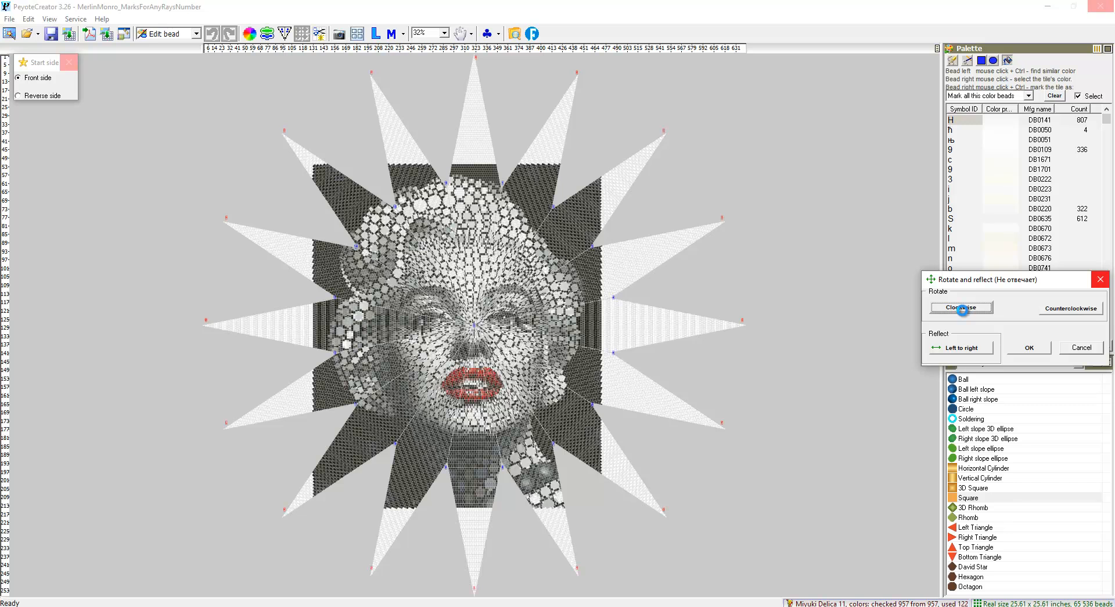
{"action": "left_click", "coordinate": [960, 308]}
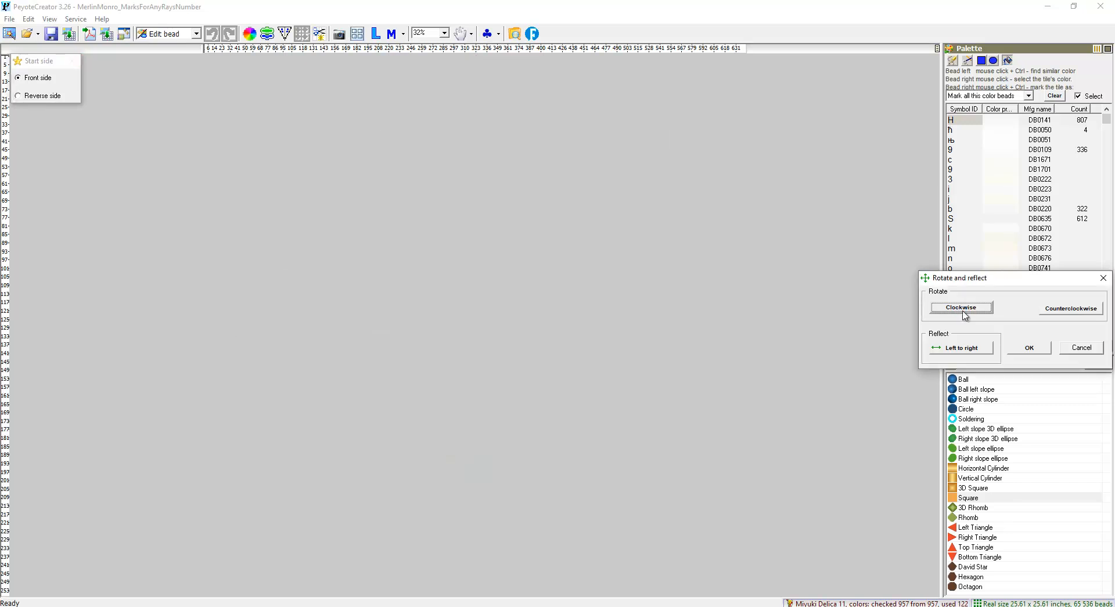
{"action": "left_click", "coordinate": [959, 308]}
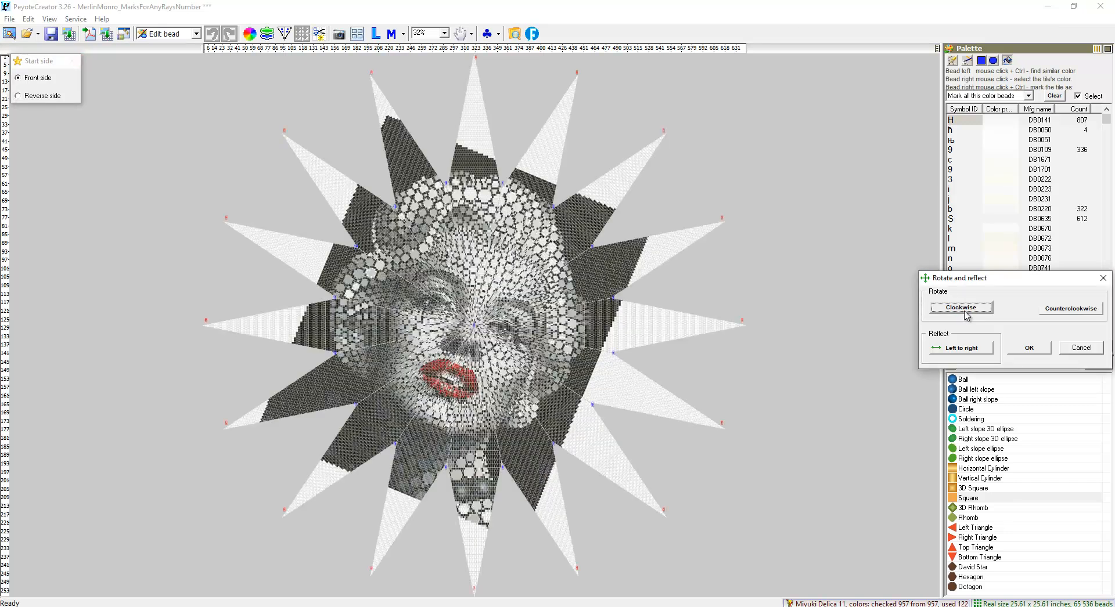
{"action": "left_click", "coordinate": [960, 307]}
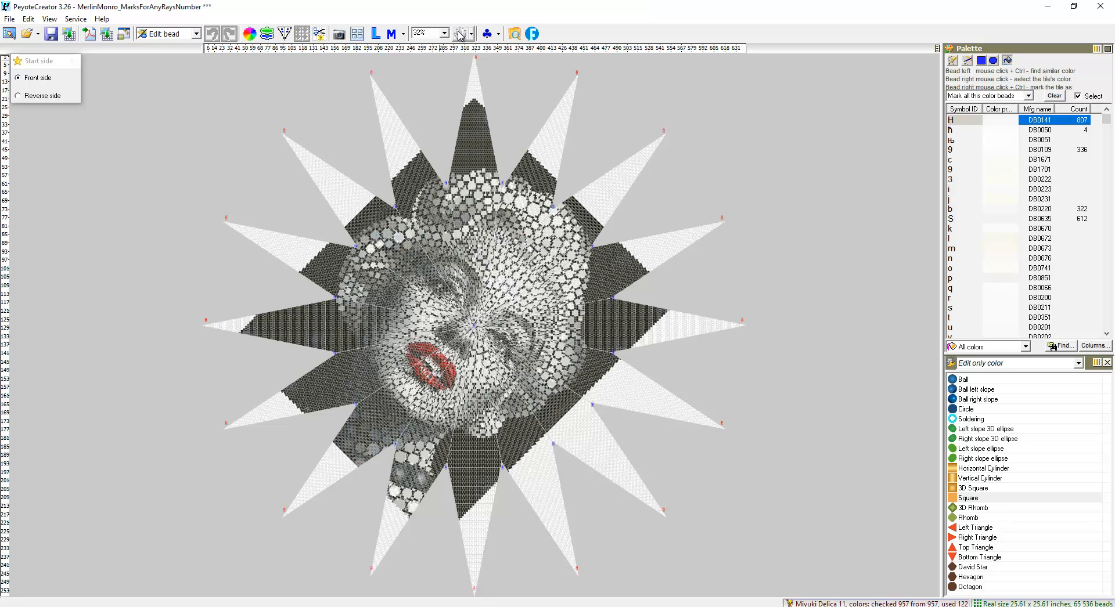
{"action": "left_click", "coordinate": [101, 19]}
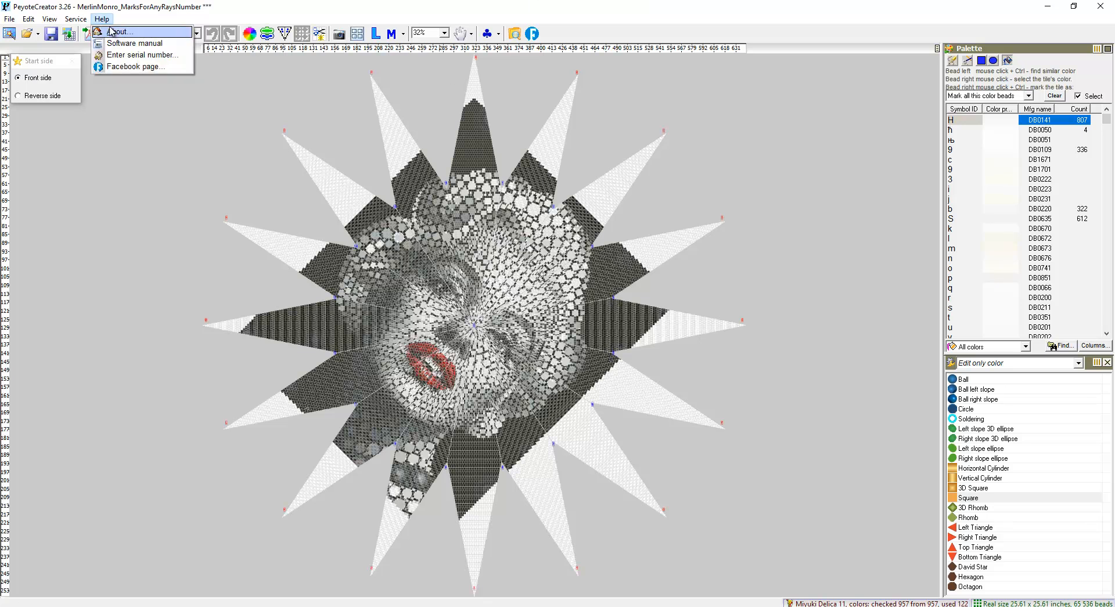
{"action": "left_click", "coordinate": [119, 32]}
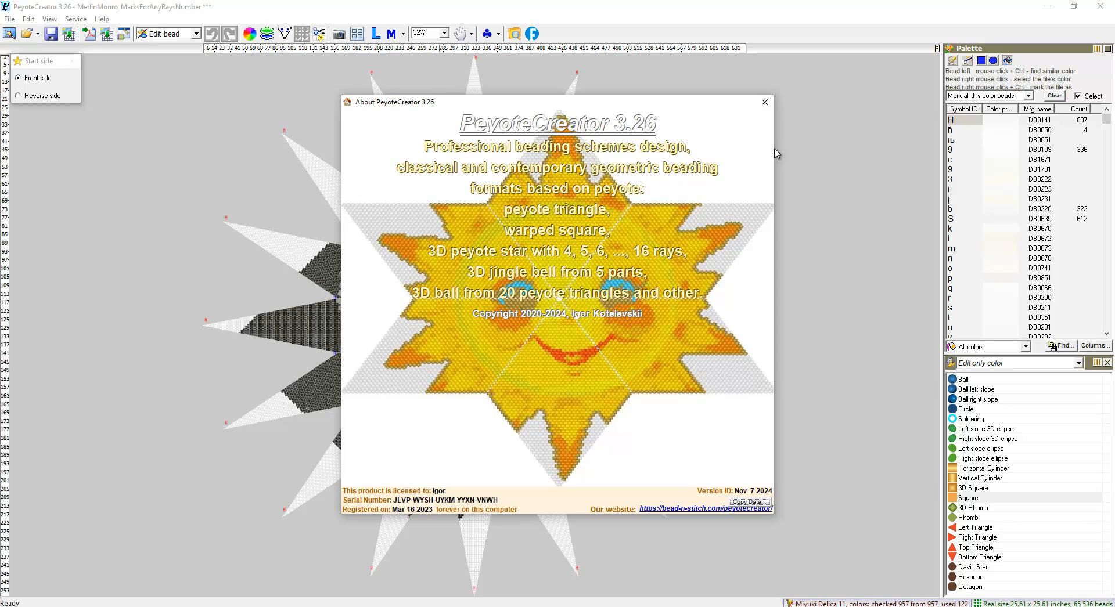
{"action": "mouse_move", "coordinate": [620, 128]}
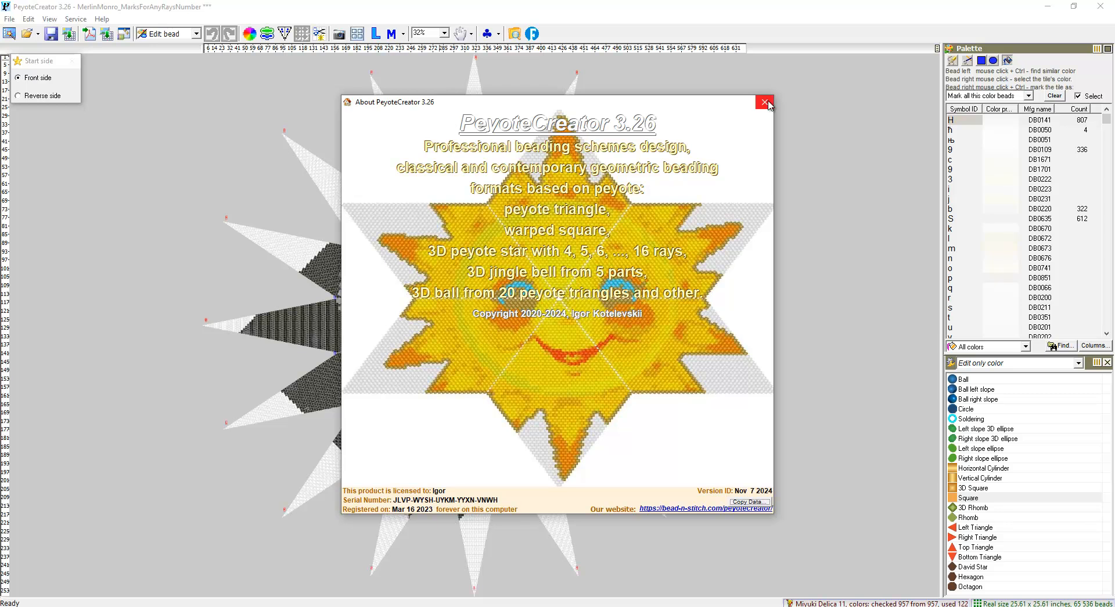
{"action": "left_click", "coordinate": [764, 102]}
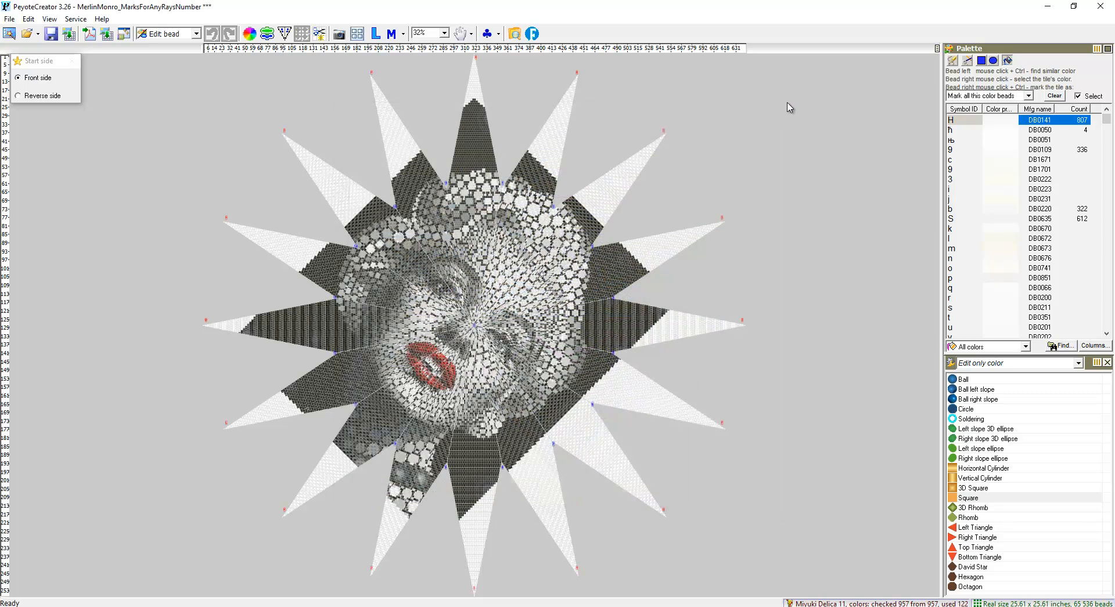